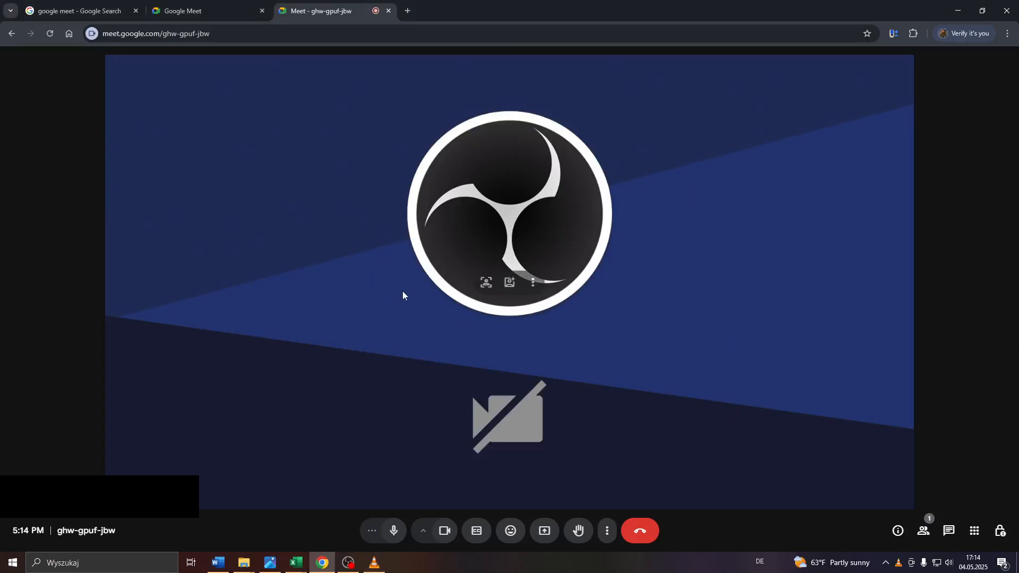
{"action": "mouse_move", "coordinate": [574, 226]}
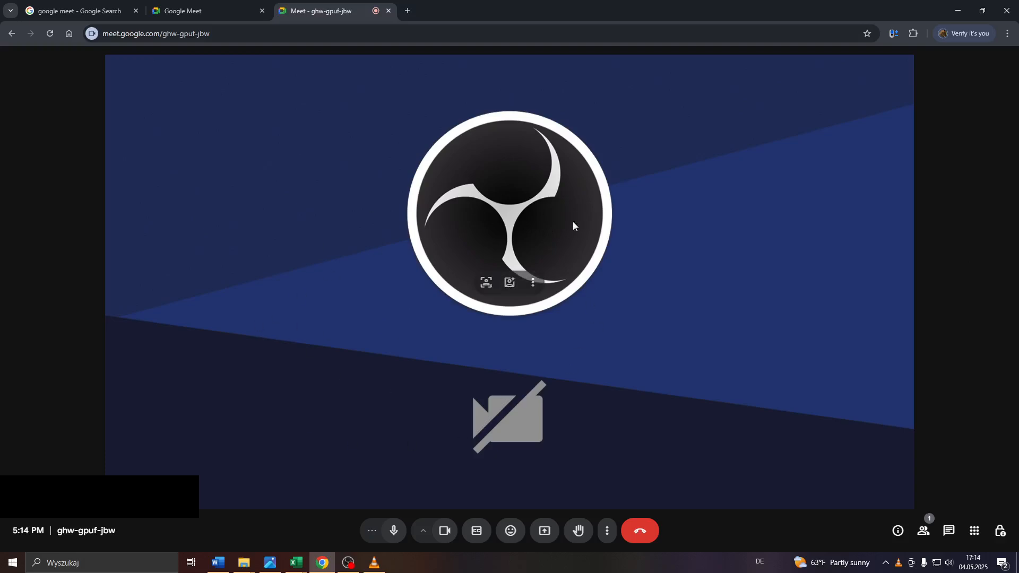
{"action": "mouse_move", "coordinate": [397, 397]}
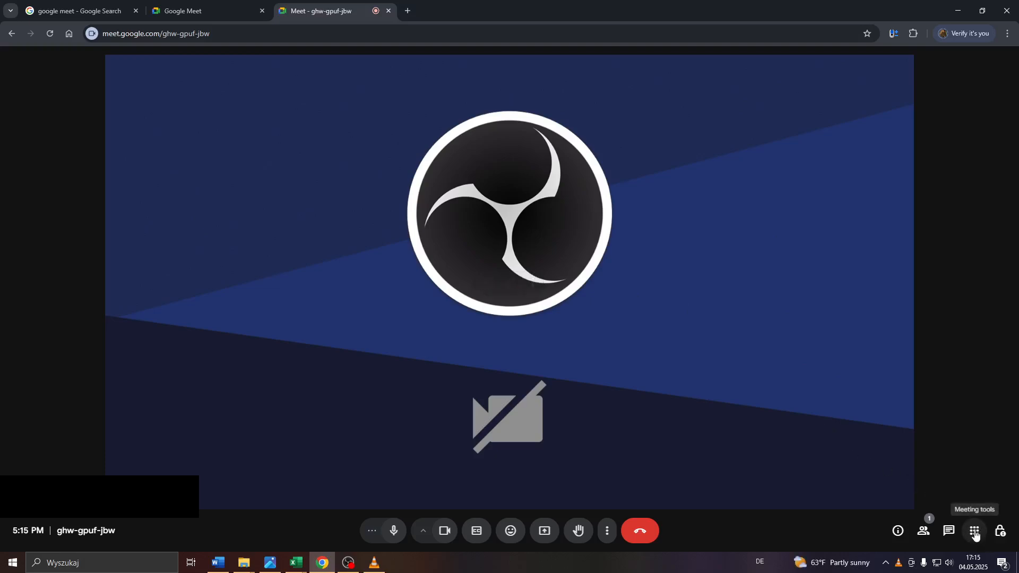
Open meeting tools and expand Featured add-ons to show Polly, TeamViewer, Confluence and Lucidspark.
{"action": "left_click", "coordinate": [975, 531]}
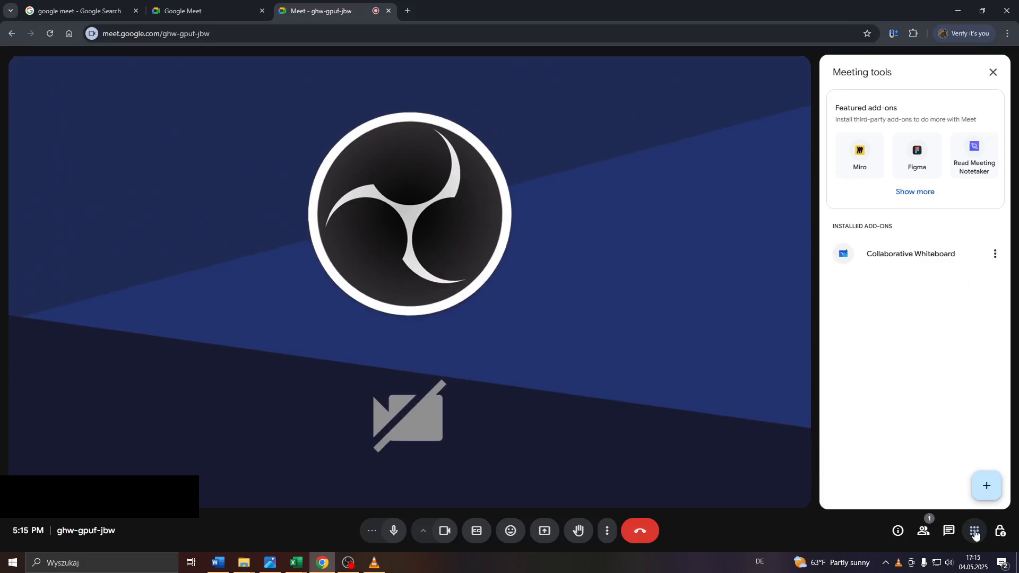
{"action": "mouse_move", "coordinate": [862, 78]}
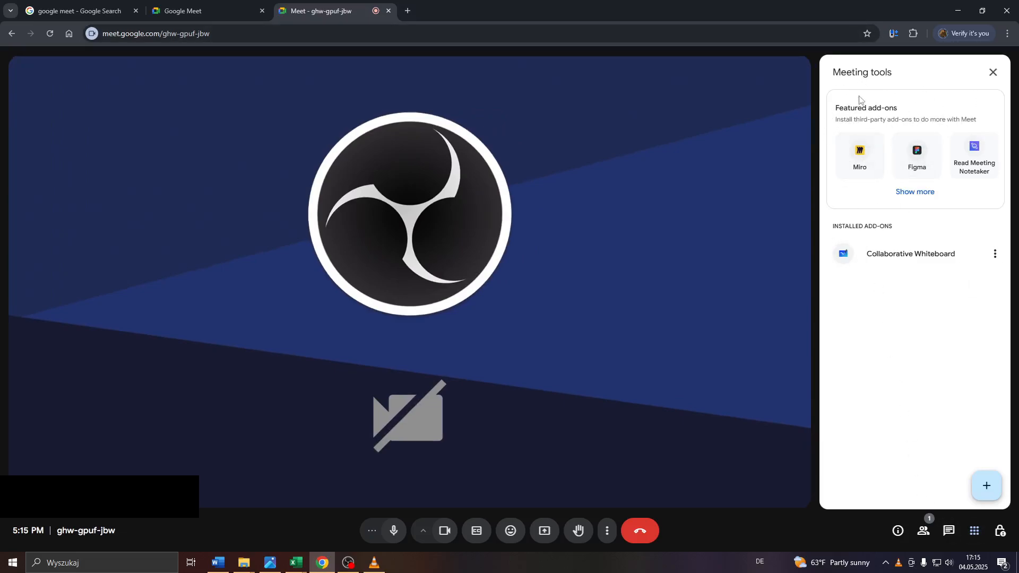
{"action": "mouse_move", "coordinate": [892, 96]}
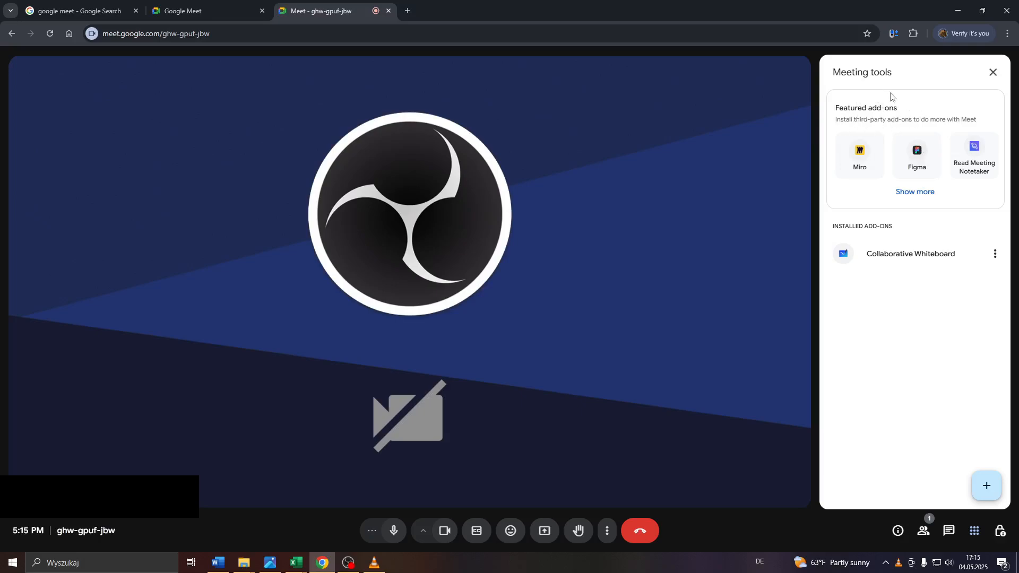
{"action": "mouse_move", "coordinate": [923, 192]}
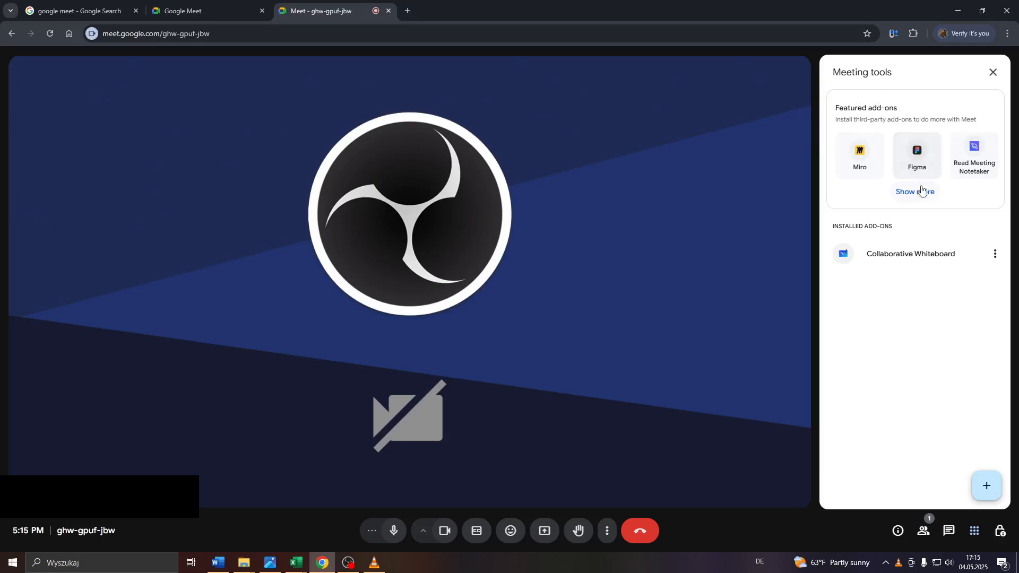
{"action": "left_click", "coordinate": [915, 191]}
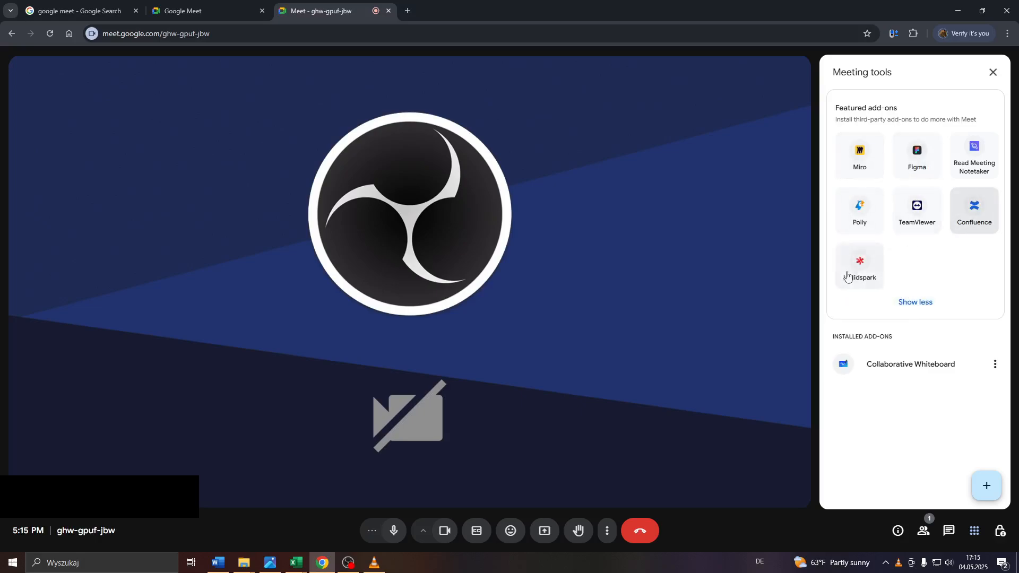
{"action": "mouse_move", "coordinate": [895, 341]}
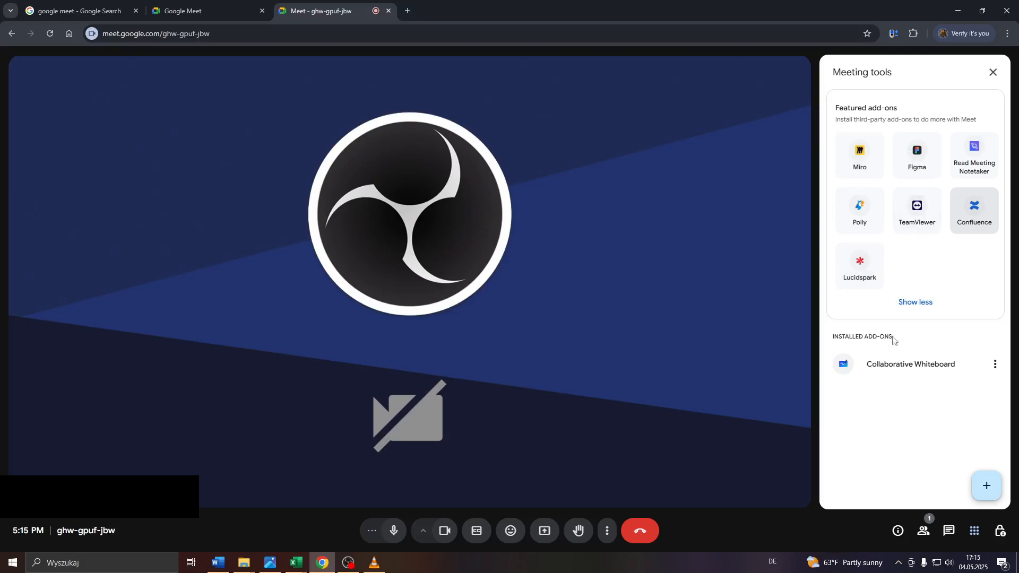
{"action": "mouse_move", "coordinate": [896, 303]}
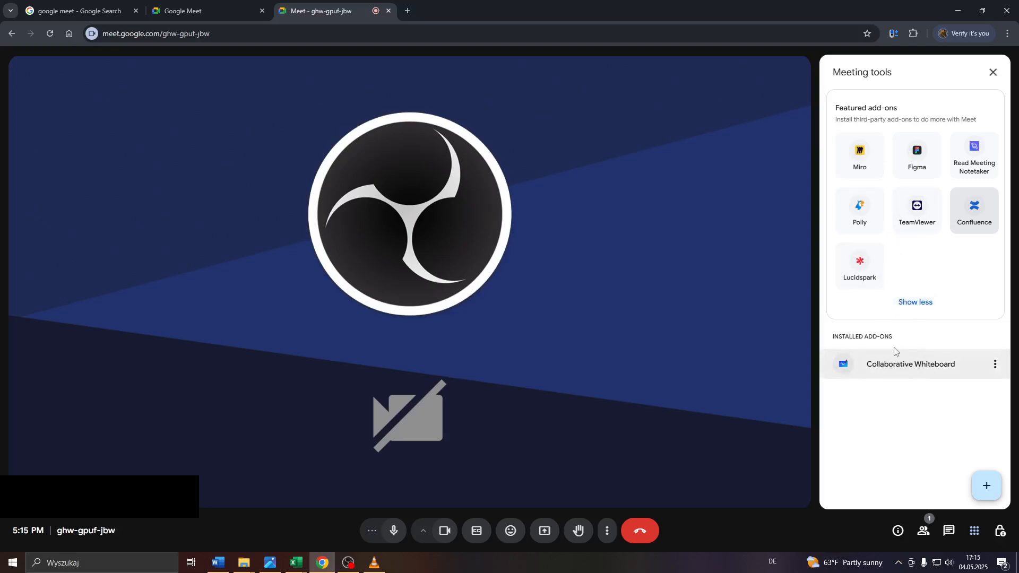
{"action": "mouse_move", "coordinate": [931, 382]}
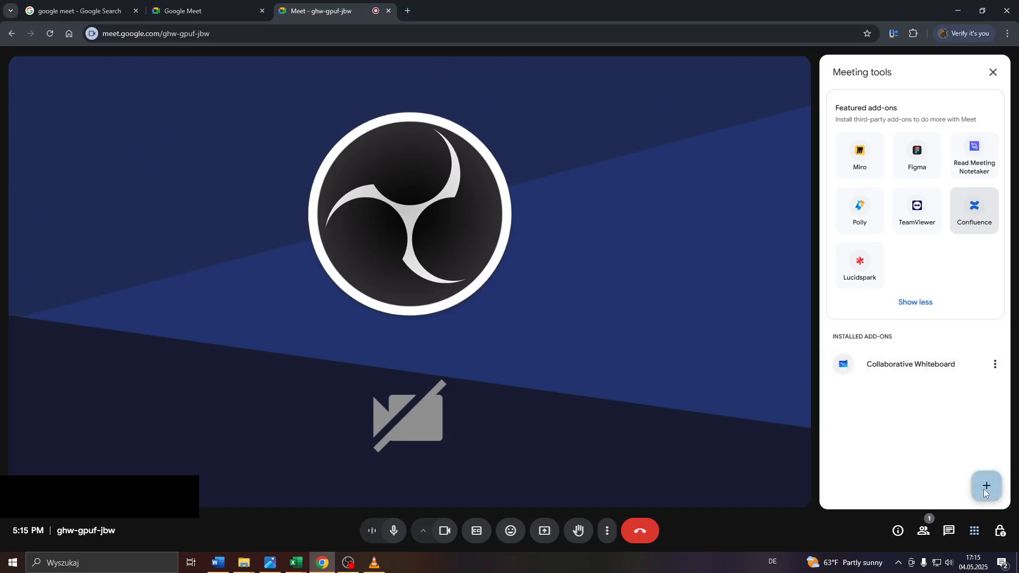
{"action": "left_click", "coordinate": [986, 485]}
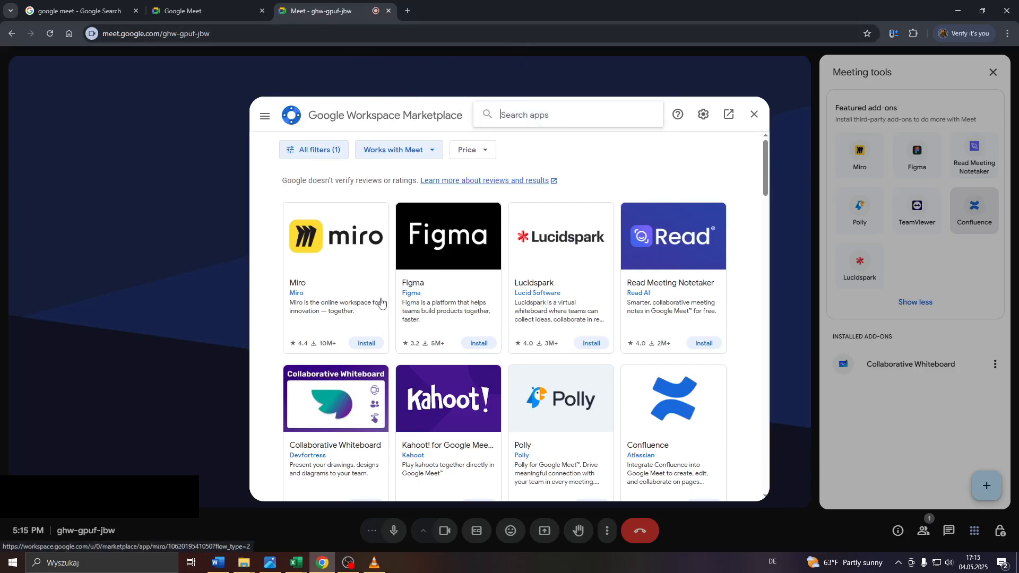
{"action": "scroll", "scroll_direction": "down", "scroll_amount": 3}
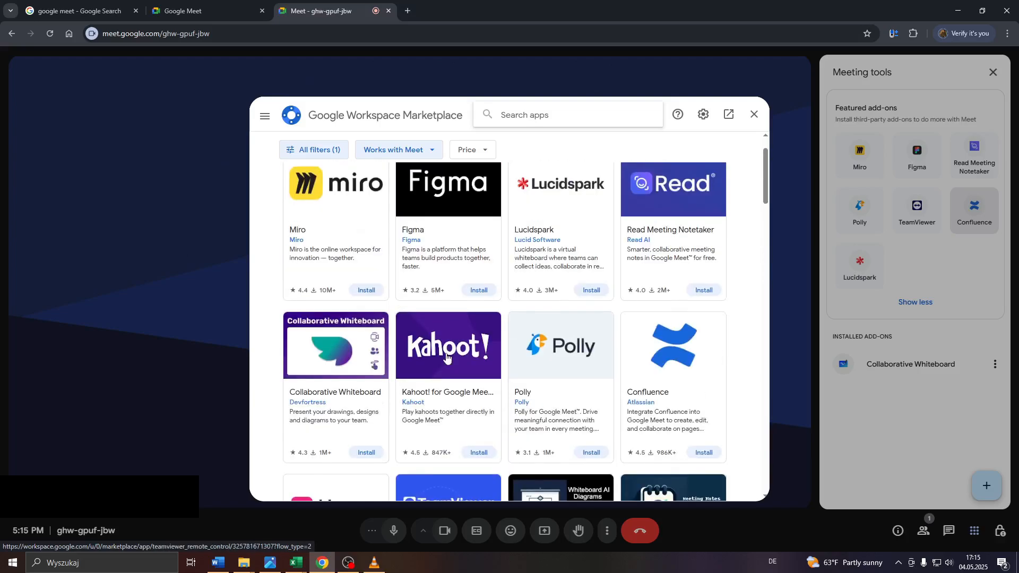
{"action": "left_click", "coordinate": [753, 114]}
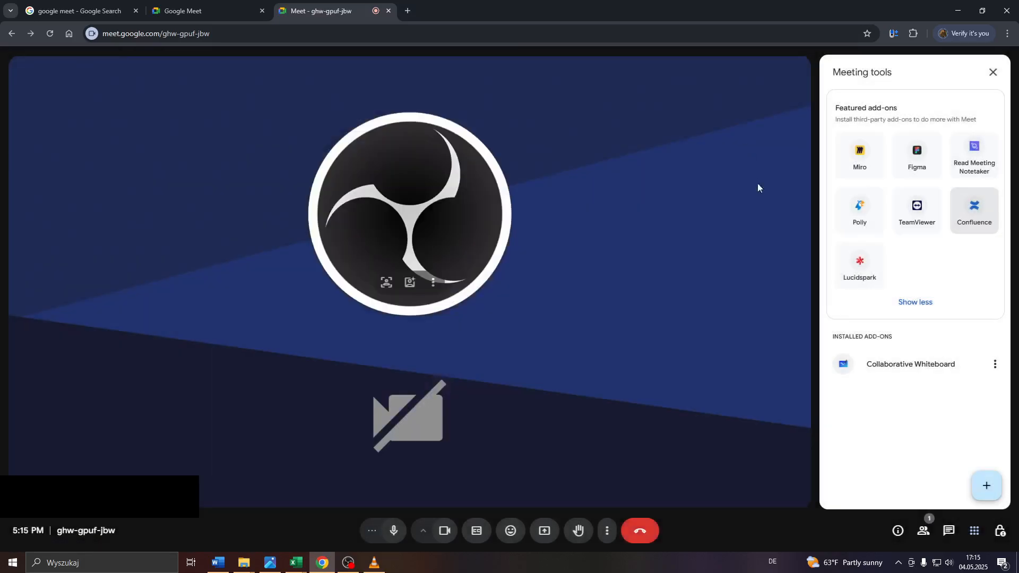
{"action": "mouse_move", "coordinate": [884, 350]}
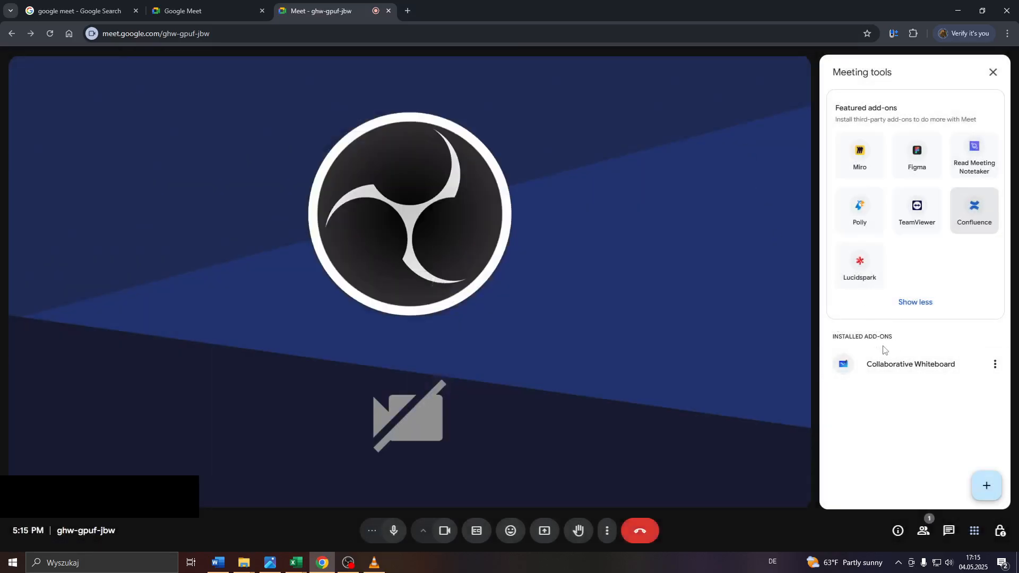